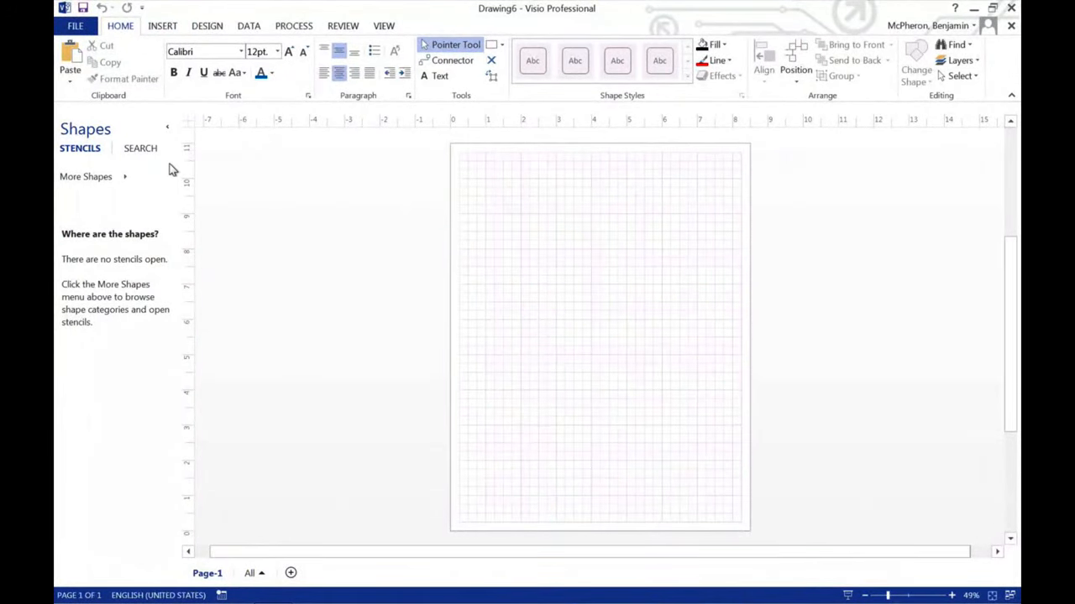
{"action": "mouse_move", "coordinate": [101, 176]}
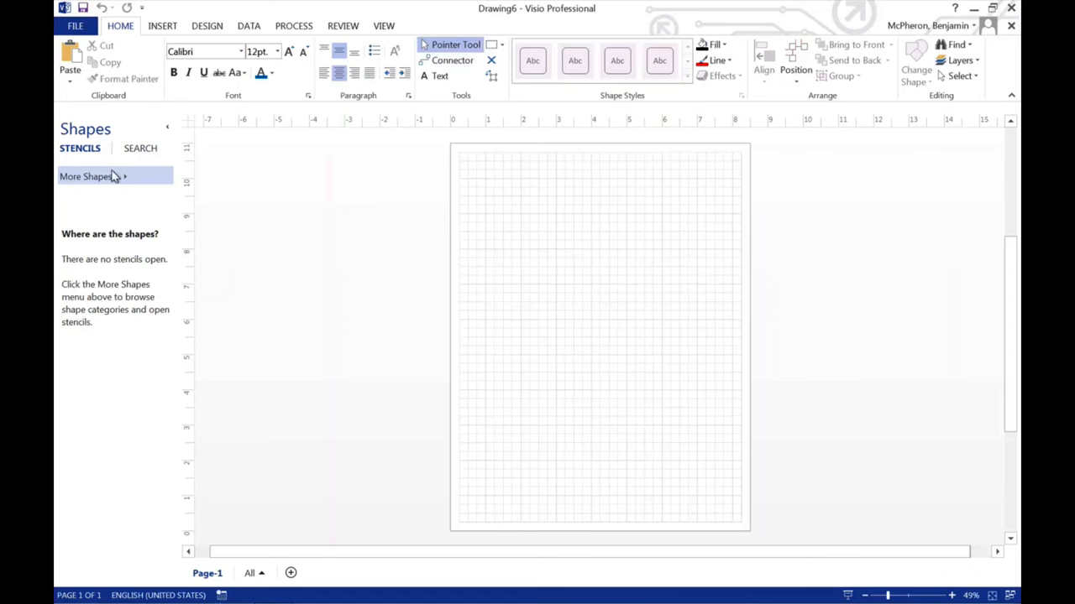
Step: Open the Electrical Engineering Fundamental Items stencil from More Shapes
{"action": "left_click", "coordinate": [84, 176]}
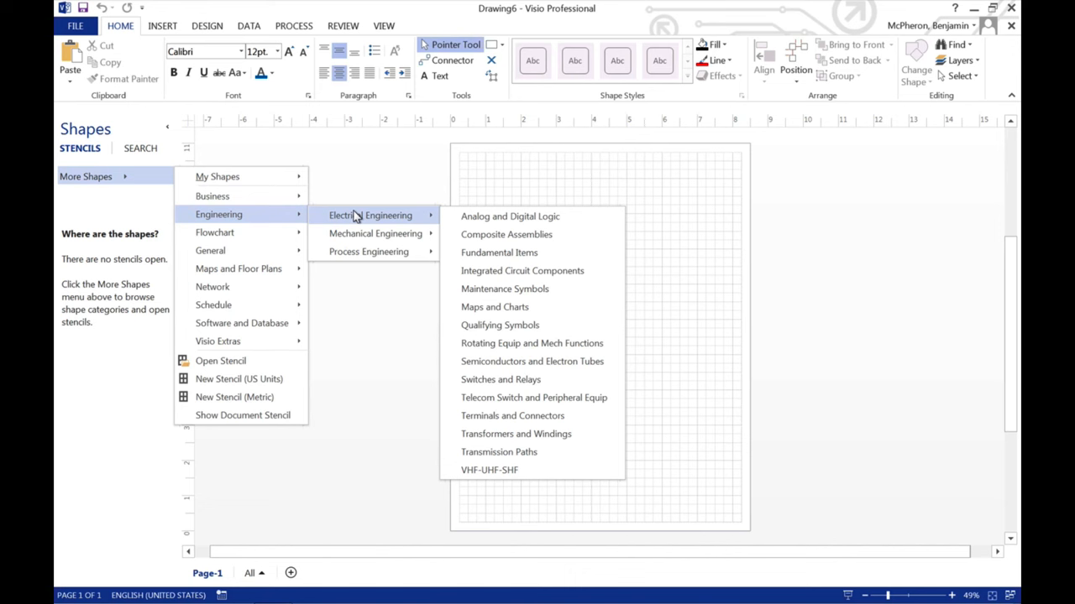
{"action": "mouse_move", "coordinate": [645, 282]}
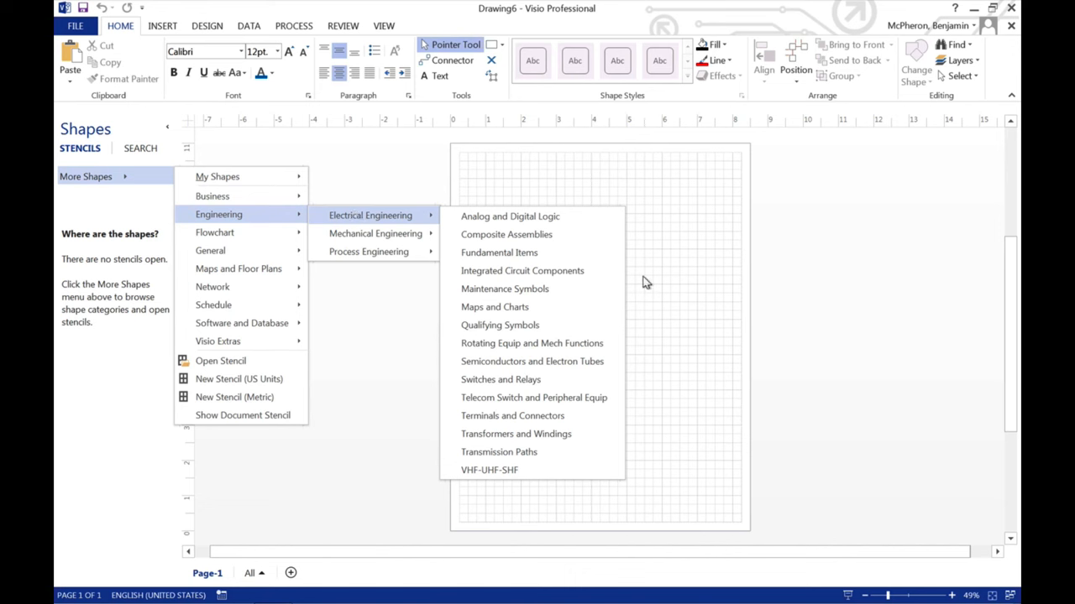
{"action": "mouse_move", "coordinate": [506, 234]}
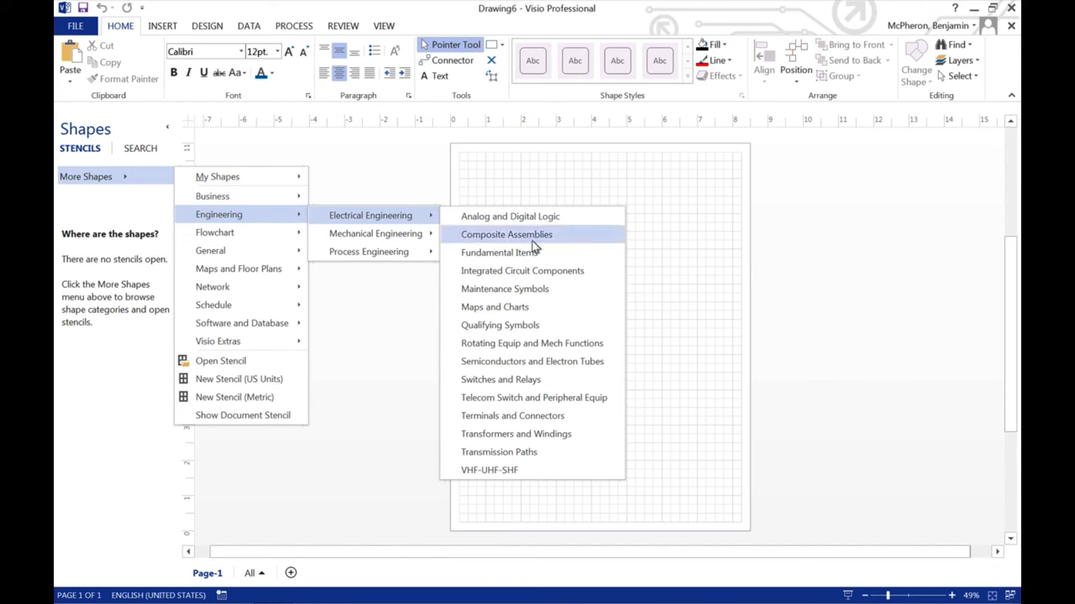
{"action": "left_click", "coordinate": [499, 252]}
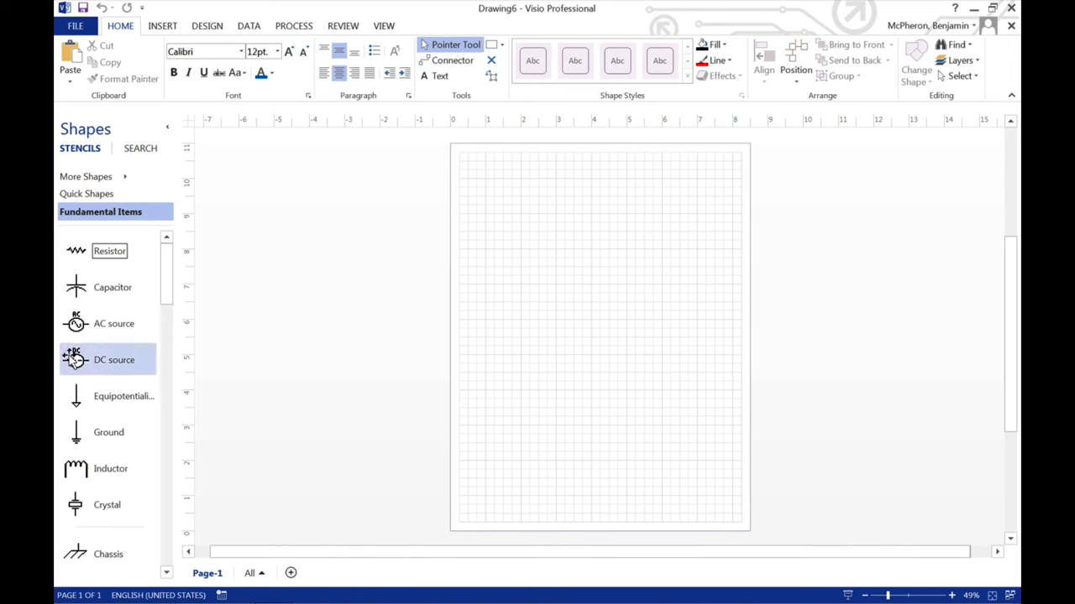
Step: Drag a DC source, a resistor and a ground symbol from the stencil onto the page
{"action": "left_click_drag", "start_coordinate": [107, 360], "coordinate": [559, 248]}
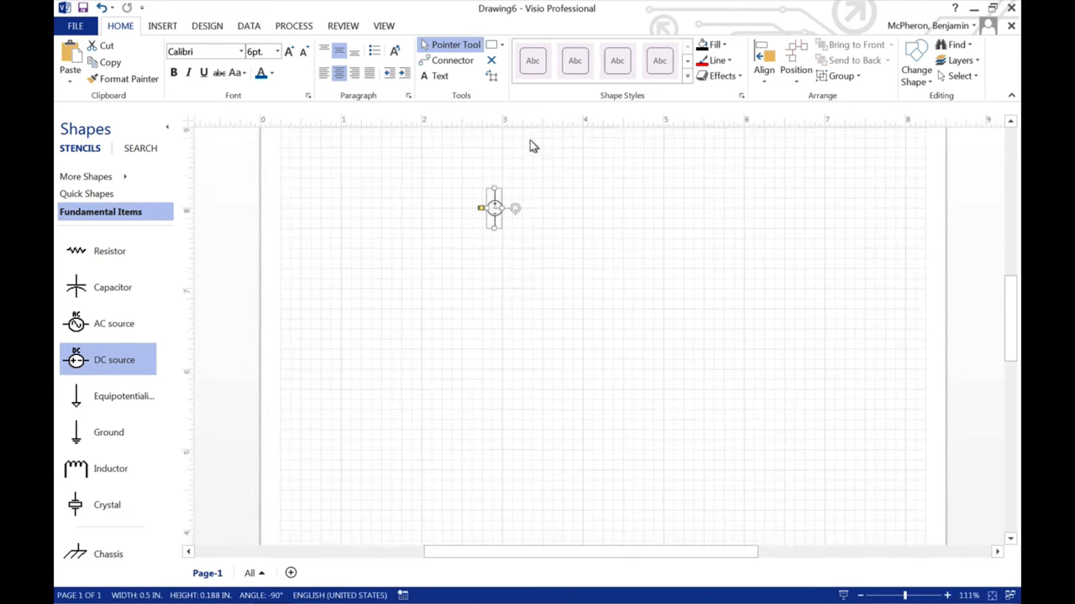
{"action": "left_click", "coordinate": [947, 595]}
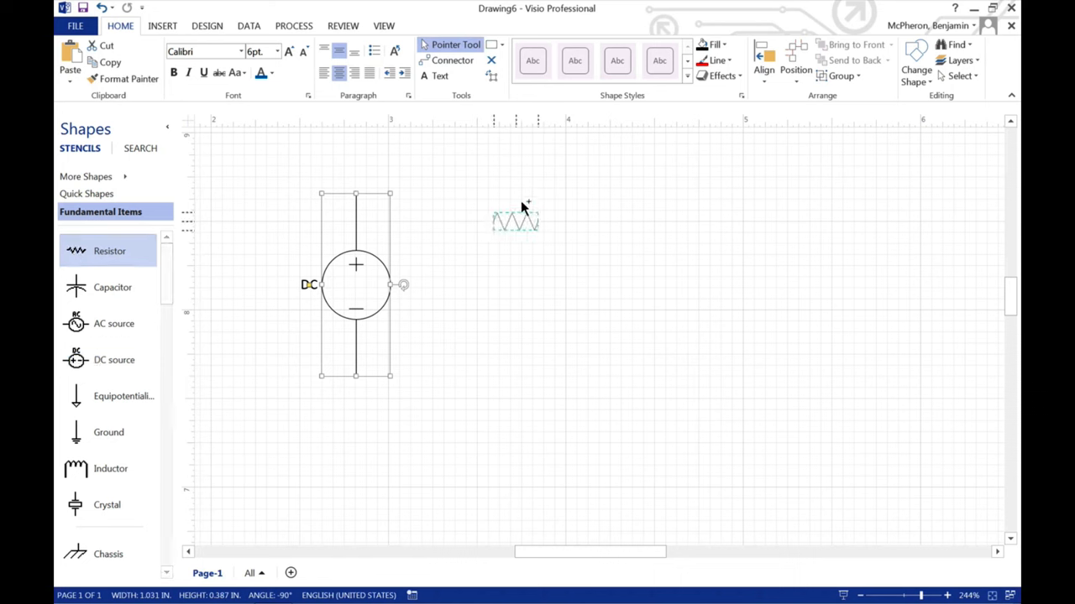
{"action": "left_click_drag", "start_coordinate": [514, 220], "coordinate": [537, 202]}
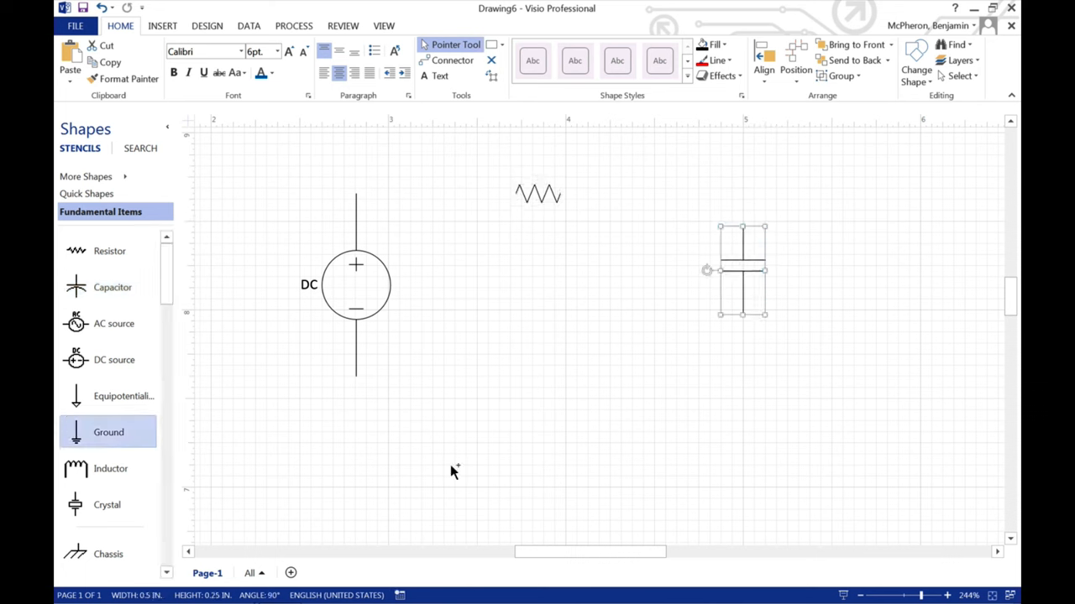
{"action": "left_click_drag", "start_coordinate": [741, 269], "coordinate": [510, 420]}
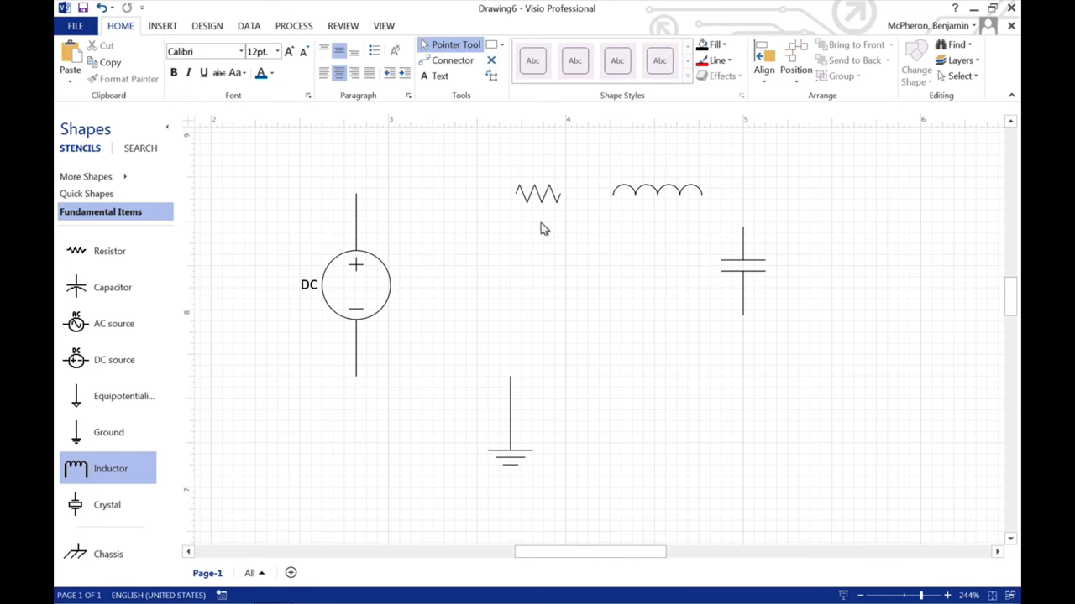
Step: Connect the DC source's top terminal to the resistor with a straight connector wire
{"action": "left_click", "coordinate": [451, 59]}
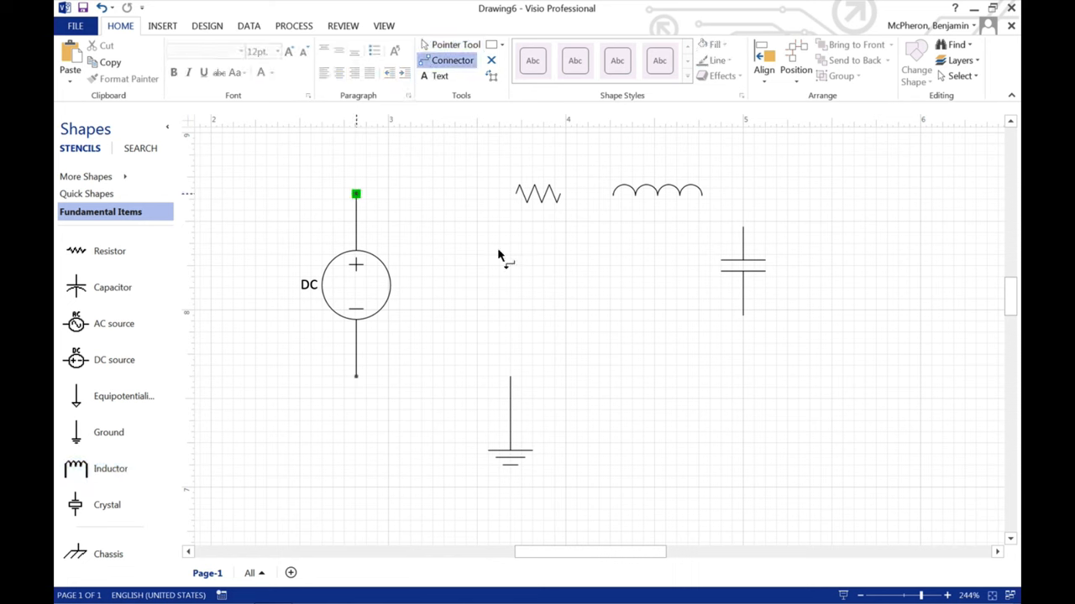
{"action": "left_click", "coordinate": [355, 286]}
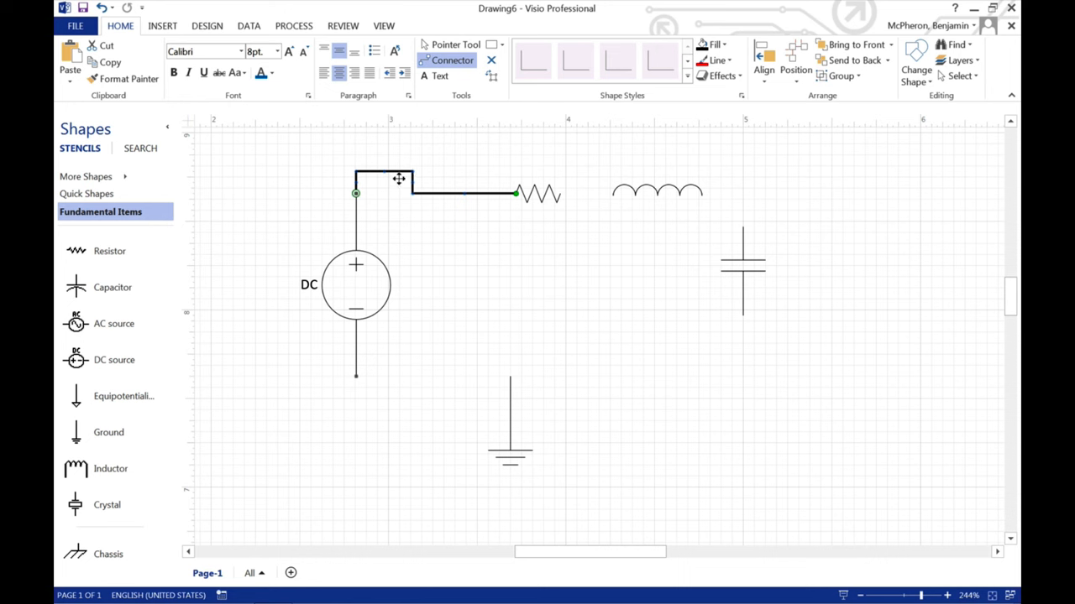
{"action": "mouse_move", "coordinate": [446, 184]}
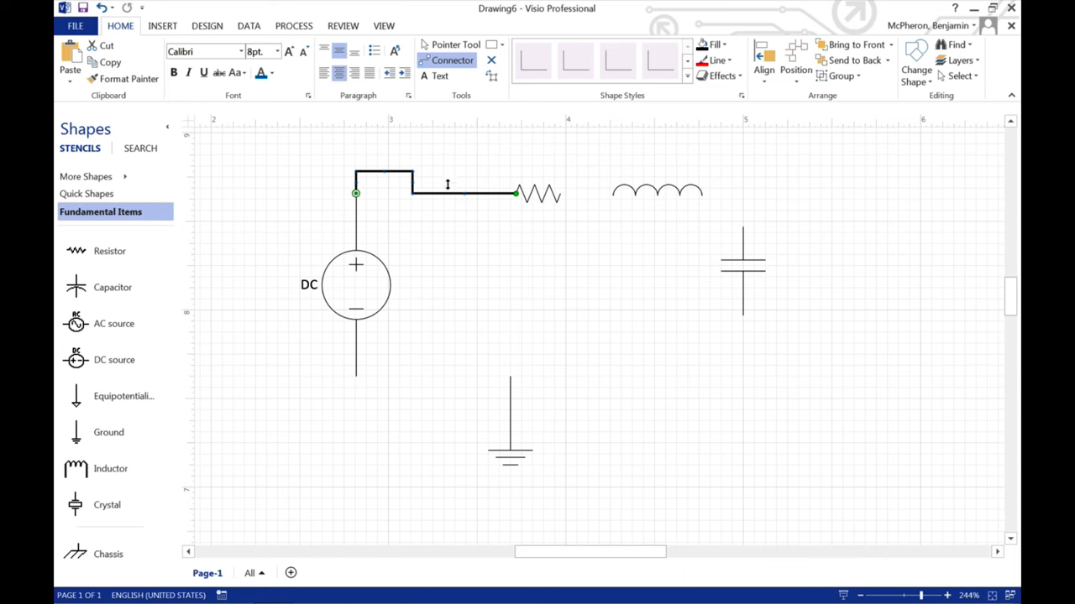
{"action": "right_click", "coordinate": [454, 197]}
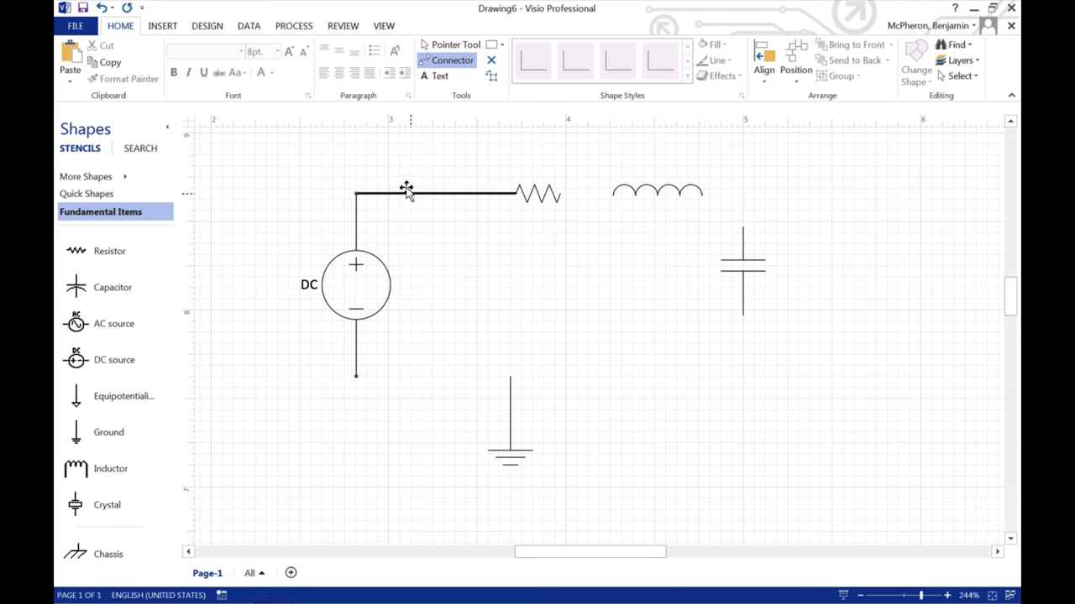
{"action": "left_click", "coordinate": [727, 60]}
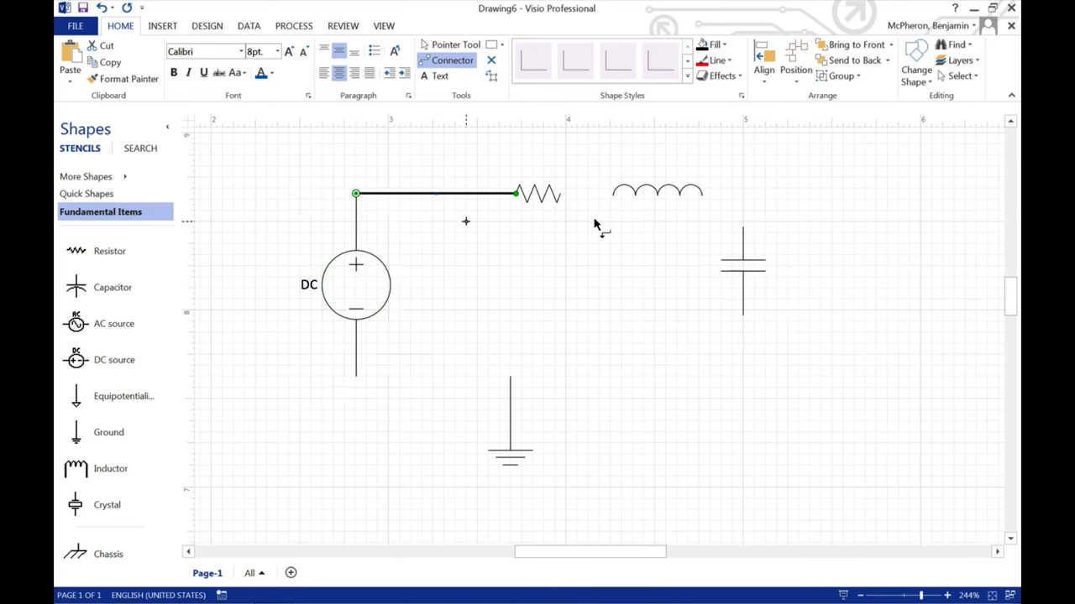
{"action": "left_click", "coordinate": [453, 45]}
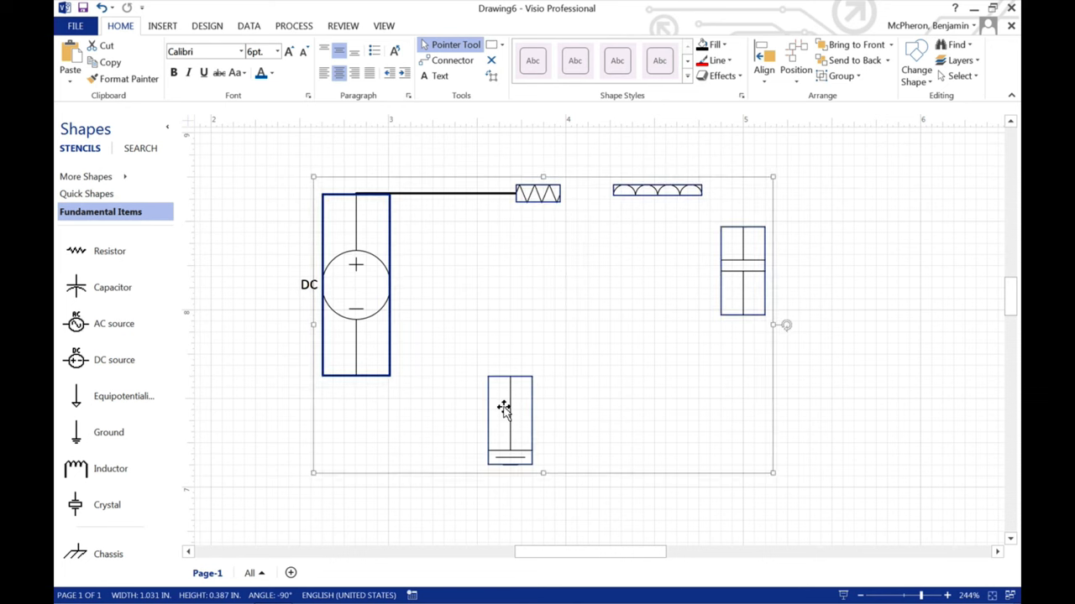
Step: Apply a heavier line weight to all circuit symbols and the wire
{"action": "left_click", "coordinate": [714, 61]}
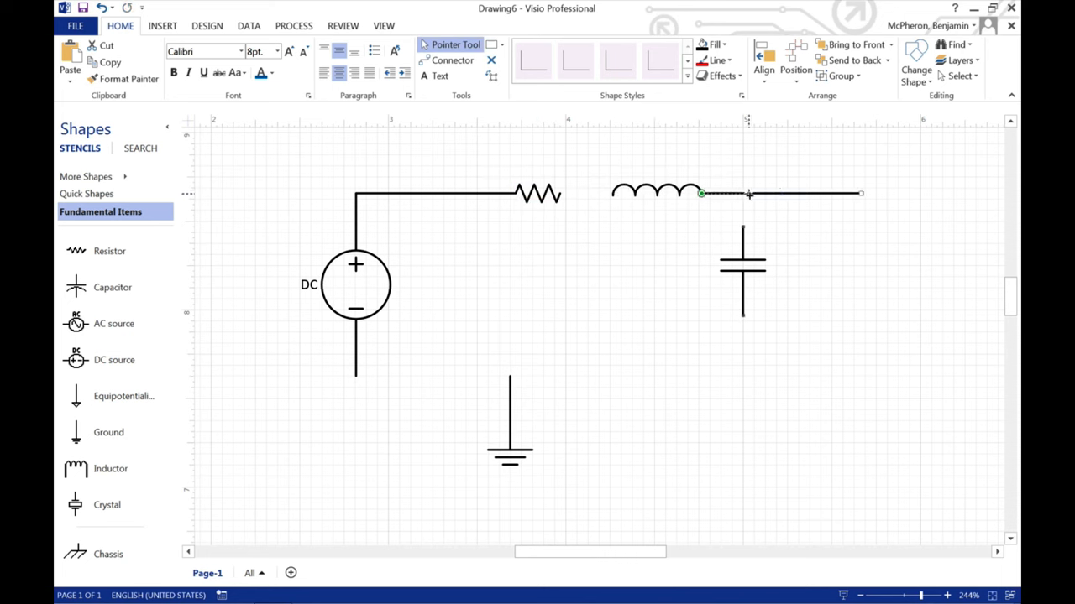
Step: Draw a wire from the inductor toward the capacitor and a bottom wire from the source
{"action": "left_click_drag", "start_coordinate": [860, 193], "coordinate": [739, 193]}
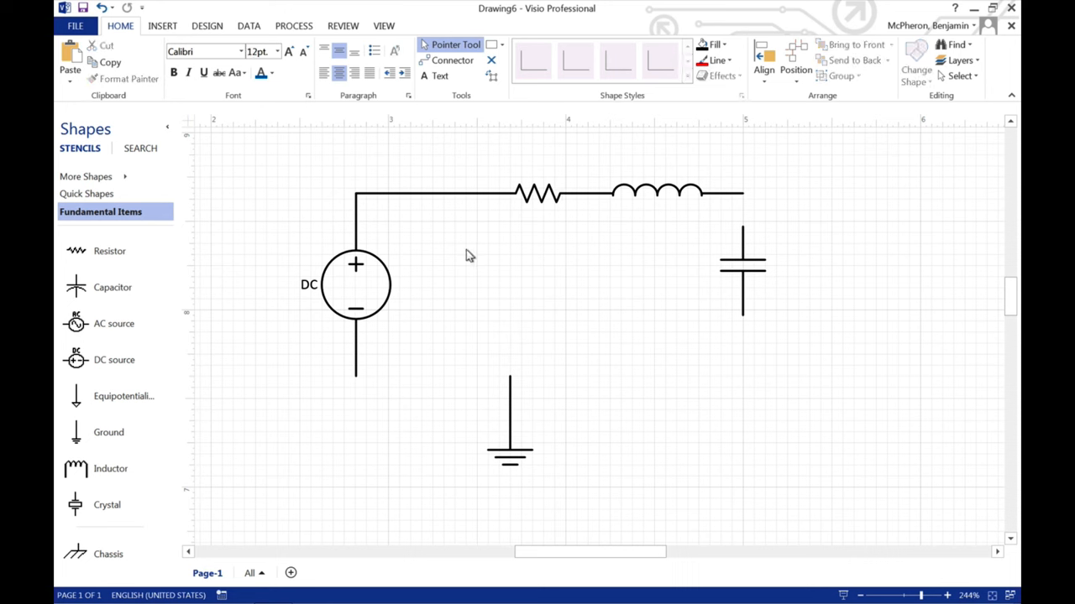
{"action": "left_click_drag", "start_coordinate": [531, 368], "coordinate": [690, 367]}
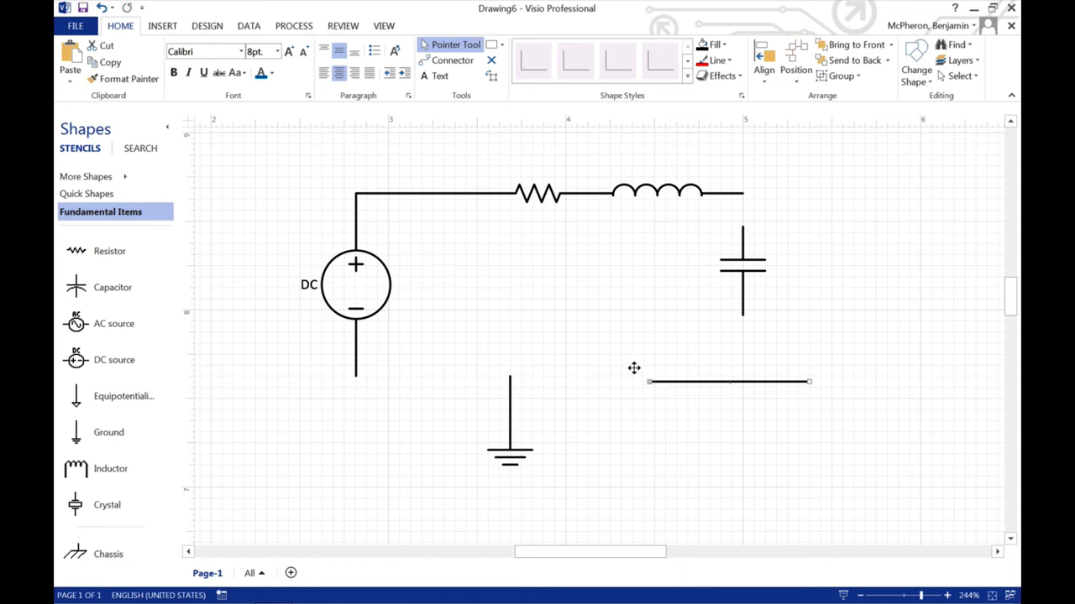
{"action": "left_click_drag", "start_coordinate": [646, 382], "coordinate": [355, 377]}
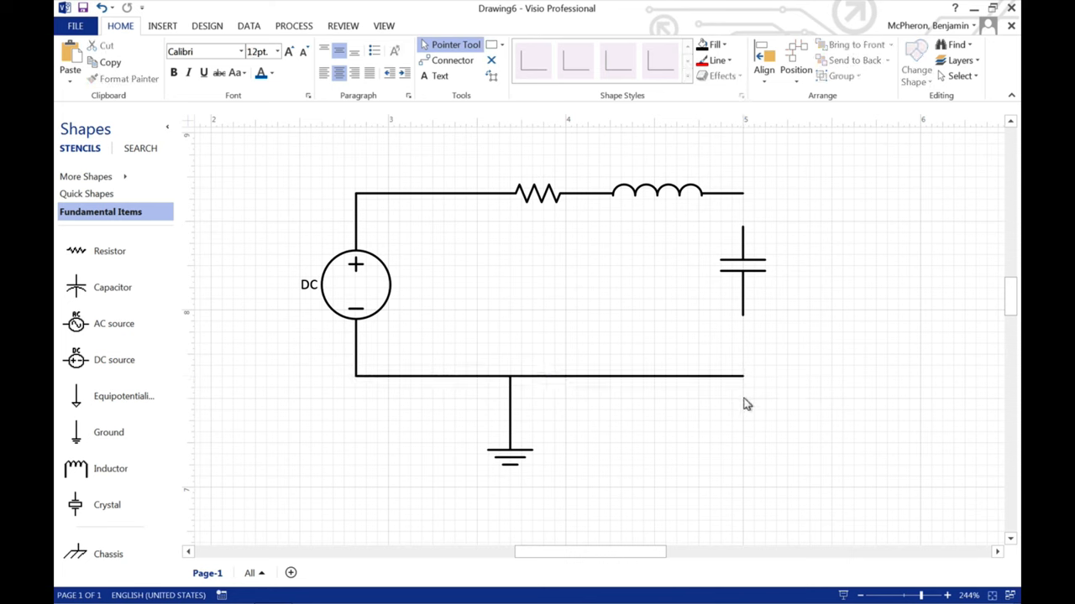
{"action": "mouse_move", "coordinate": [533, 394]}
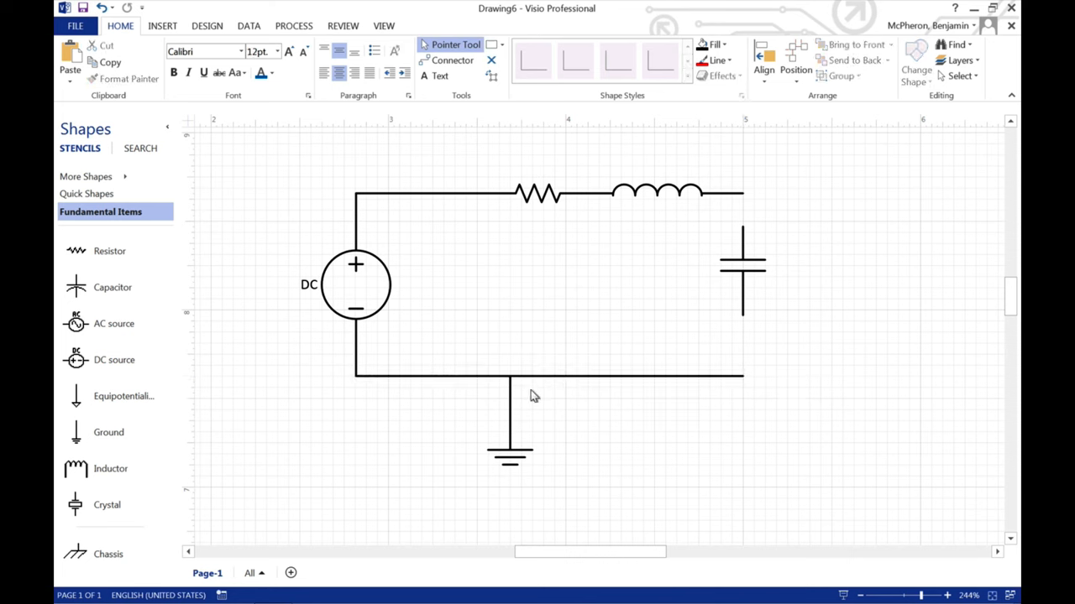
Step: Cut the stray ground symbol and select the top wire to reach the capacitor
{"action": "left_click", "coordinate": [509, 420]}
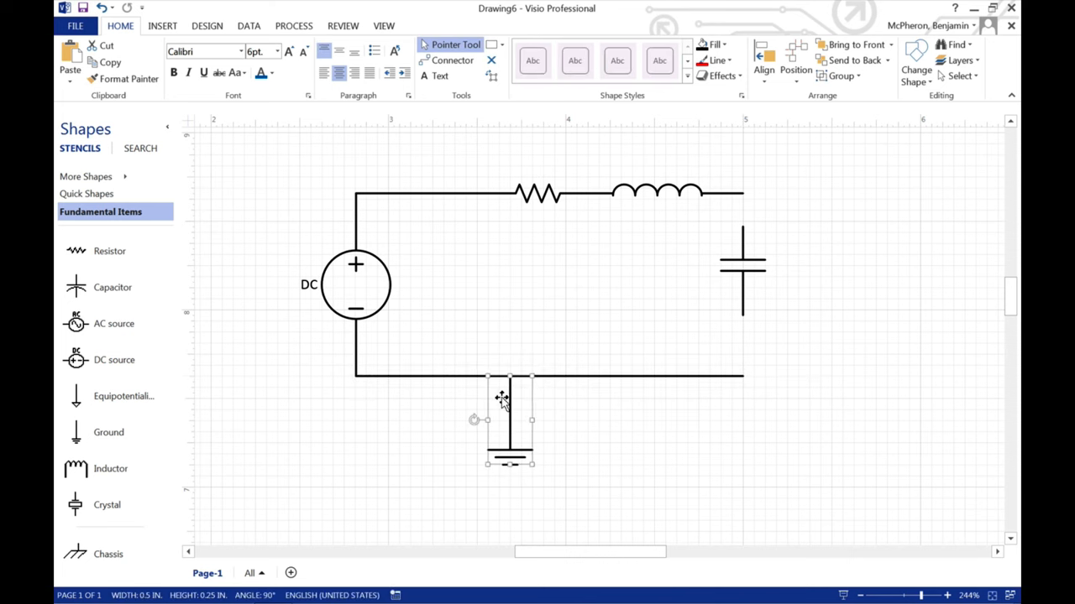
{"action": "right_click", "coordinate": [501, 399]}
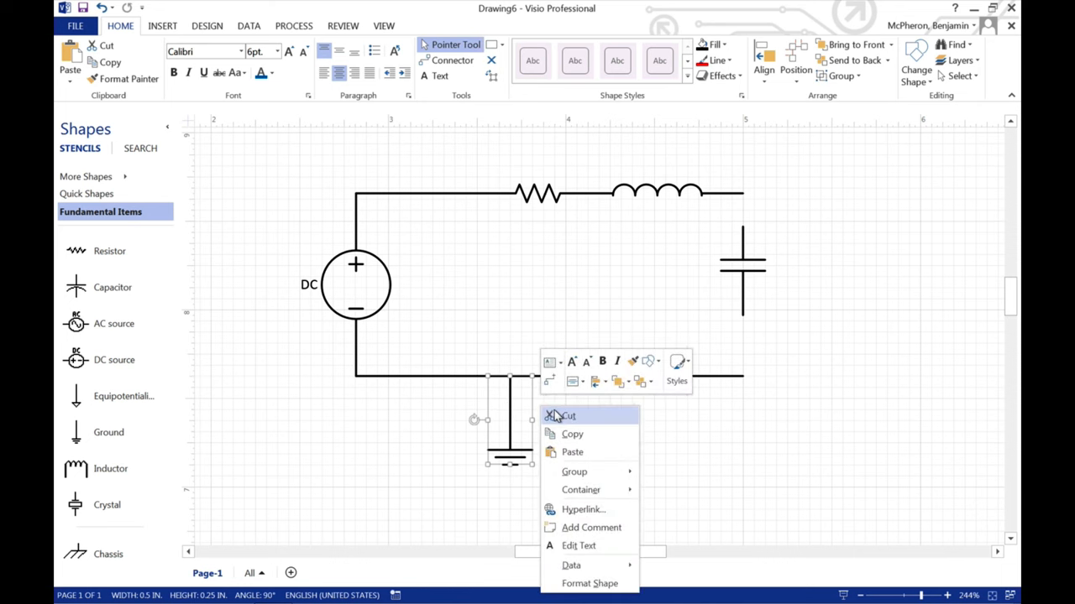
{"action": "left_click", "coordinate": [570, 416]}
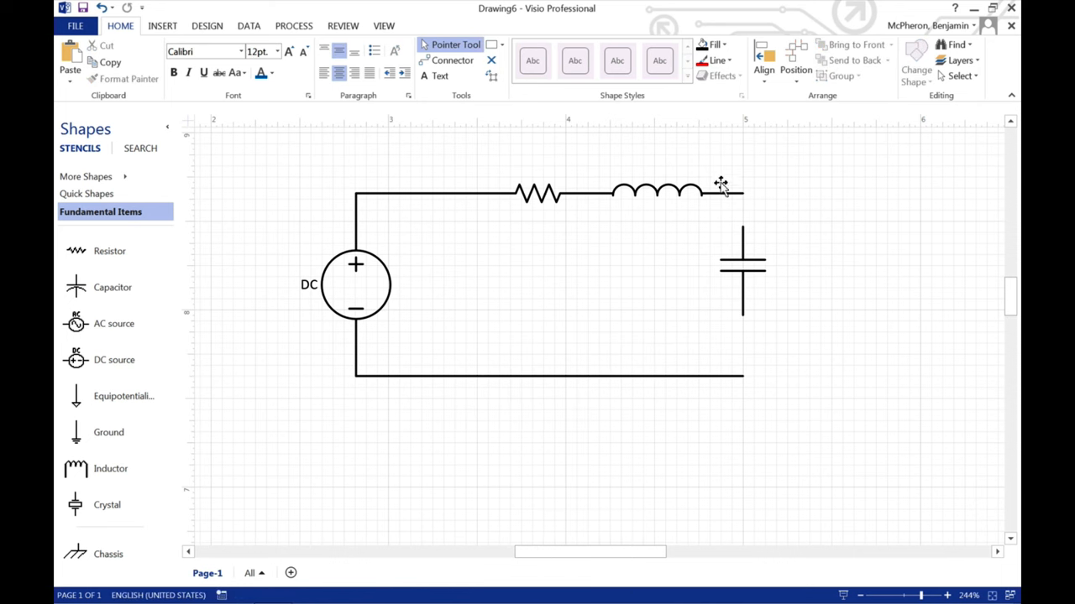
{"action": "left_click", "coordinate": [718, 193]}
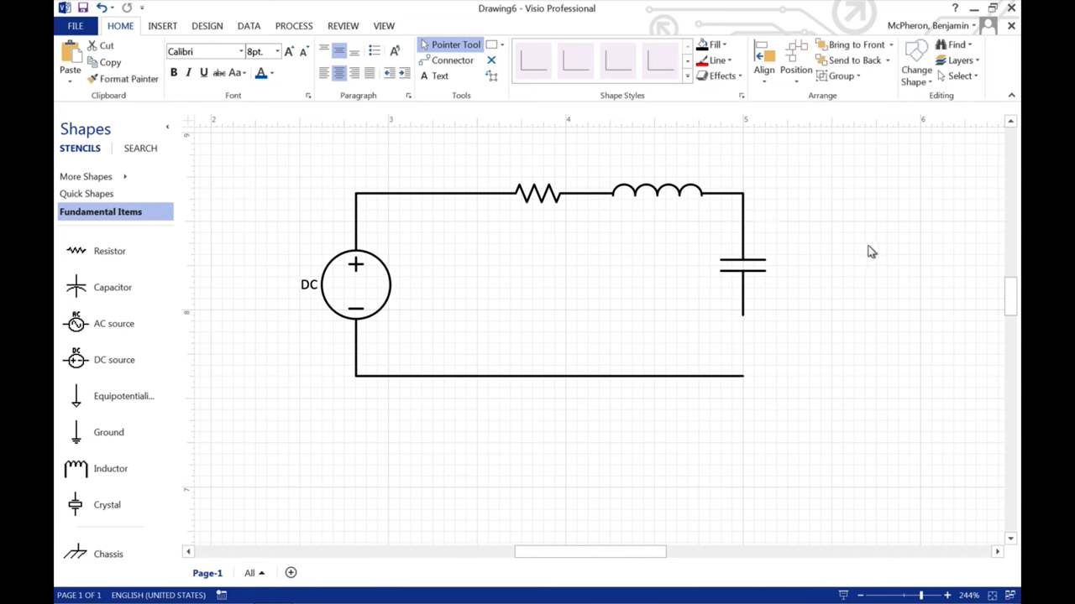
Step: Set the DC source label to 12 pt Times New Roman
{"action": "left_click_drag", "start_coordinate": [743, 315], "coordinate": [800, 254]}
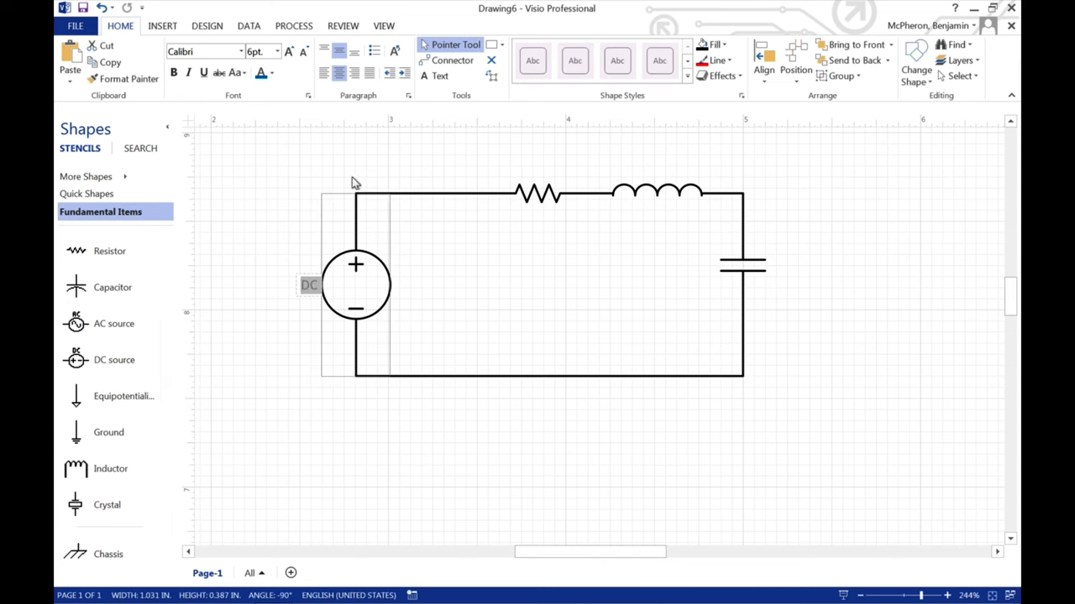
{"action": "mouse_move", "coordinate": [628, 194]}
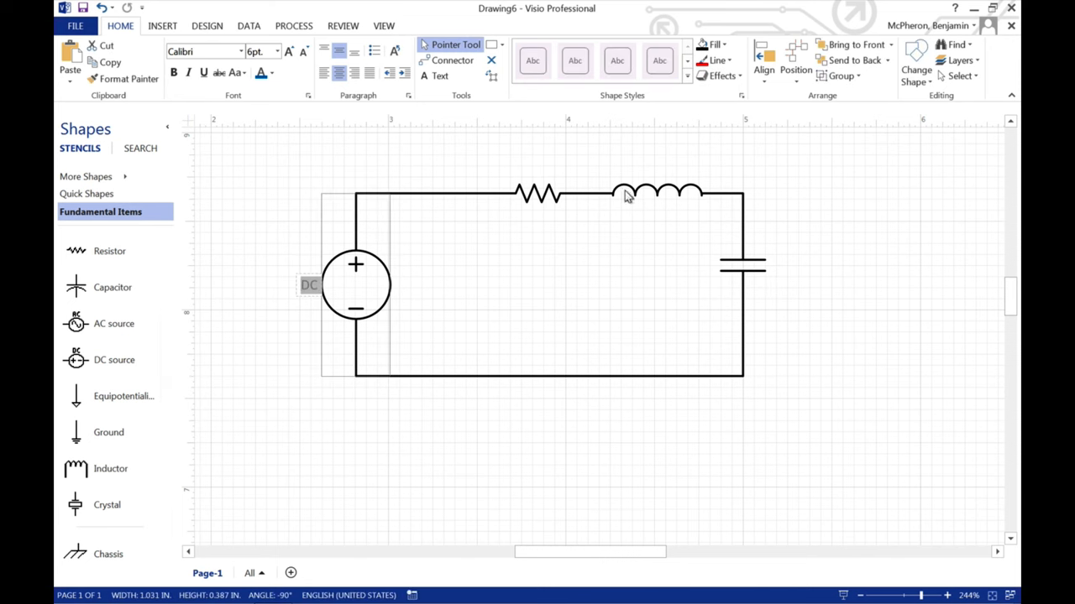
{"action": "left_click", "coordinate": [276, 52]}
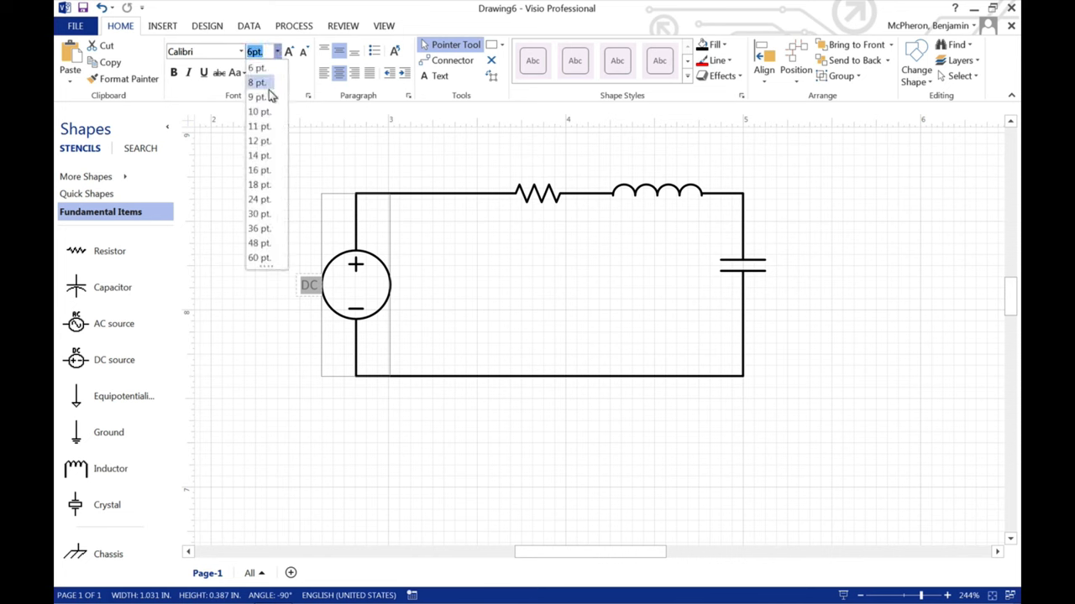
{"action": "left_click", "coordinate": [258, 140]}
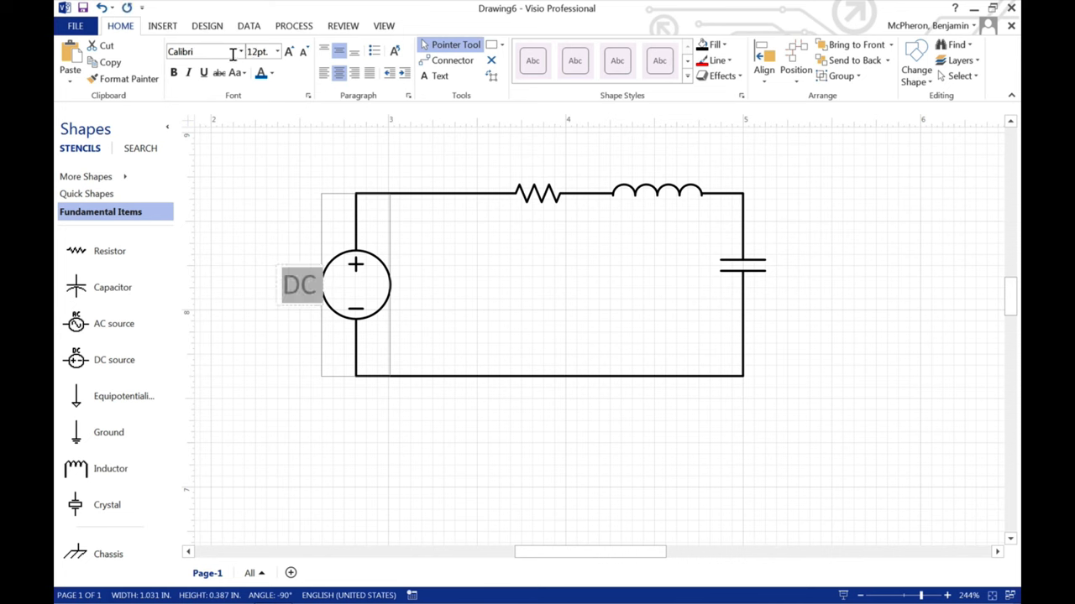
{"action": "left_click", "coordinate": [201, 51]}
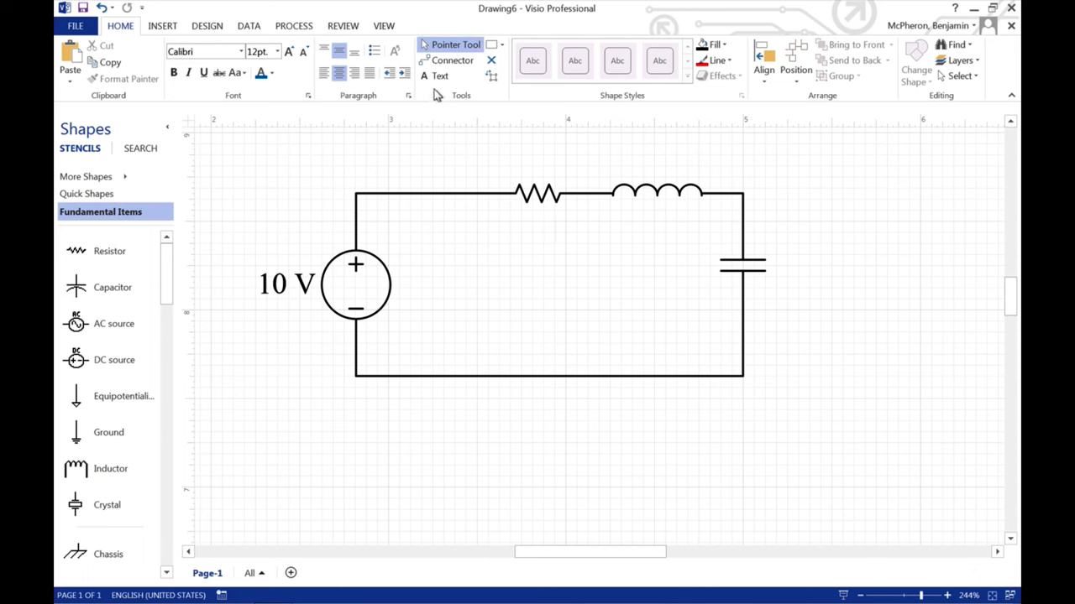
Step: Add a text box above the resistor reading 10 with an inserted Ω symbol
{"action": "left_click", "coordinate": [434, 76]}
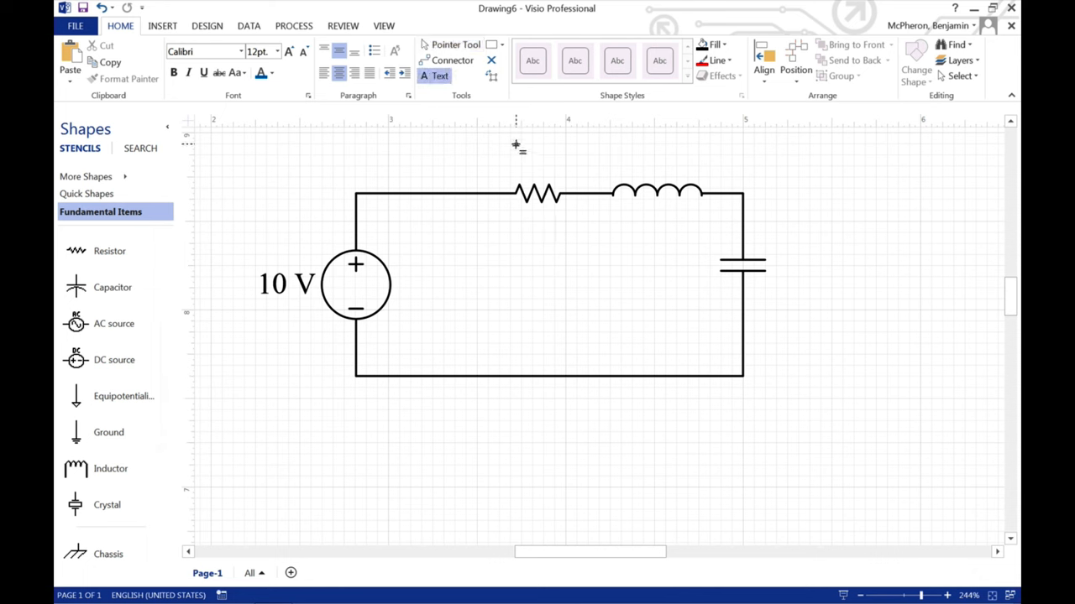
{"action": "left_click_drag", "start_coordinate": [496, 145], "coordinate": [584, 178]}
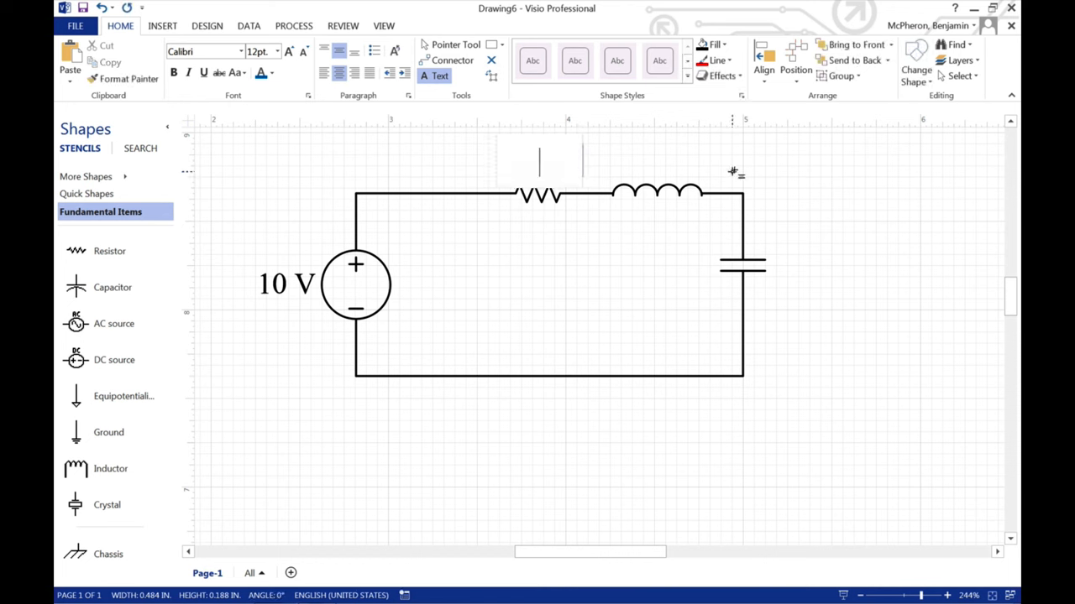
{"action": "type", "text": "10"}
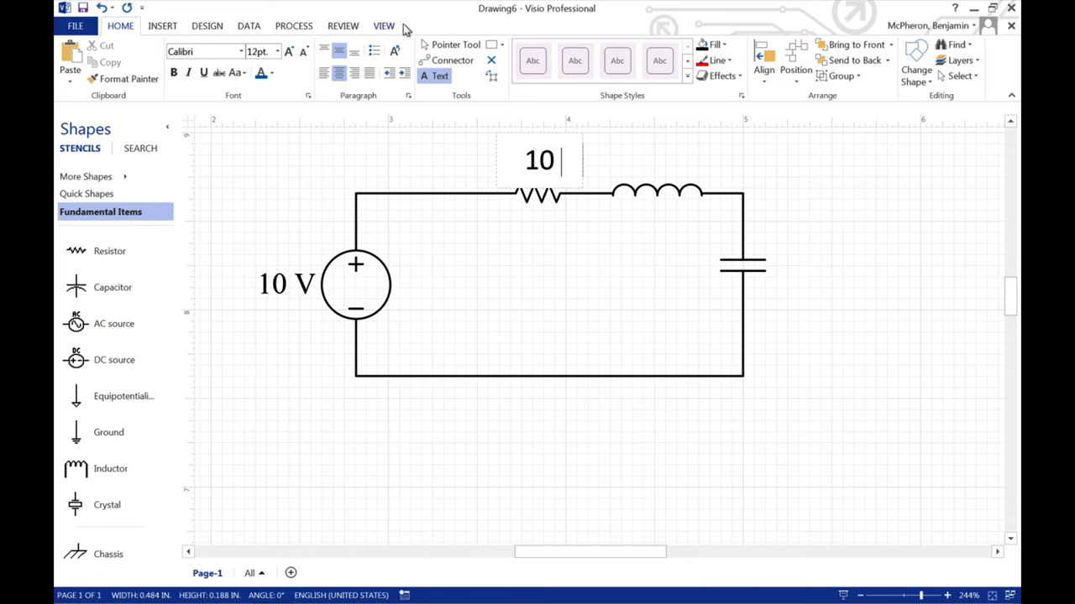
{"action": "left_click", "coordinate": [162, 25]}
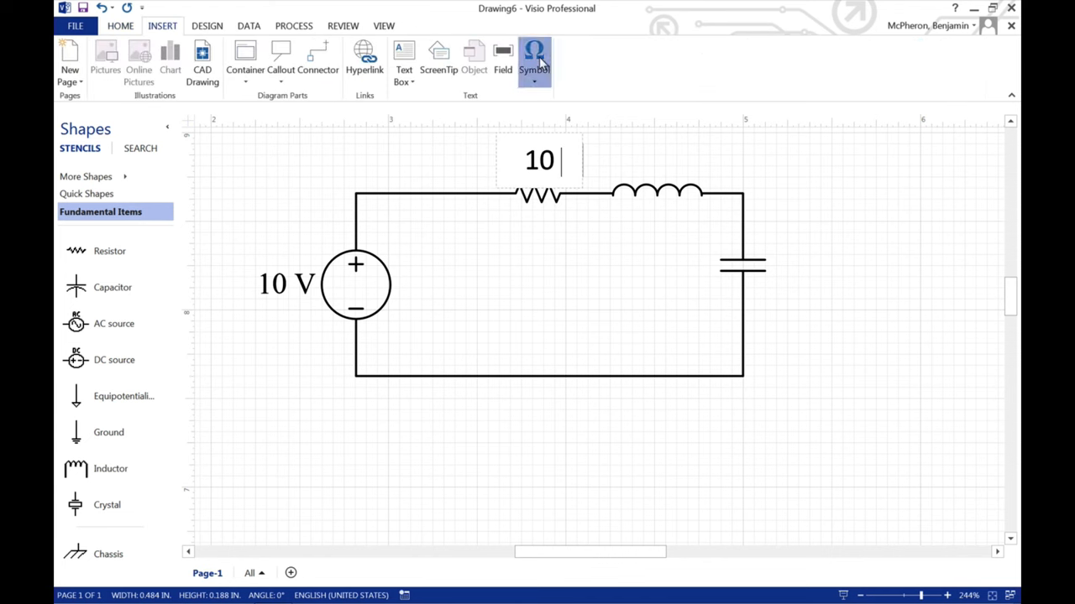
{"action": "left_click", "coordinate": [535, 55]}
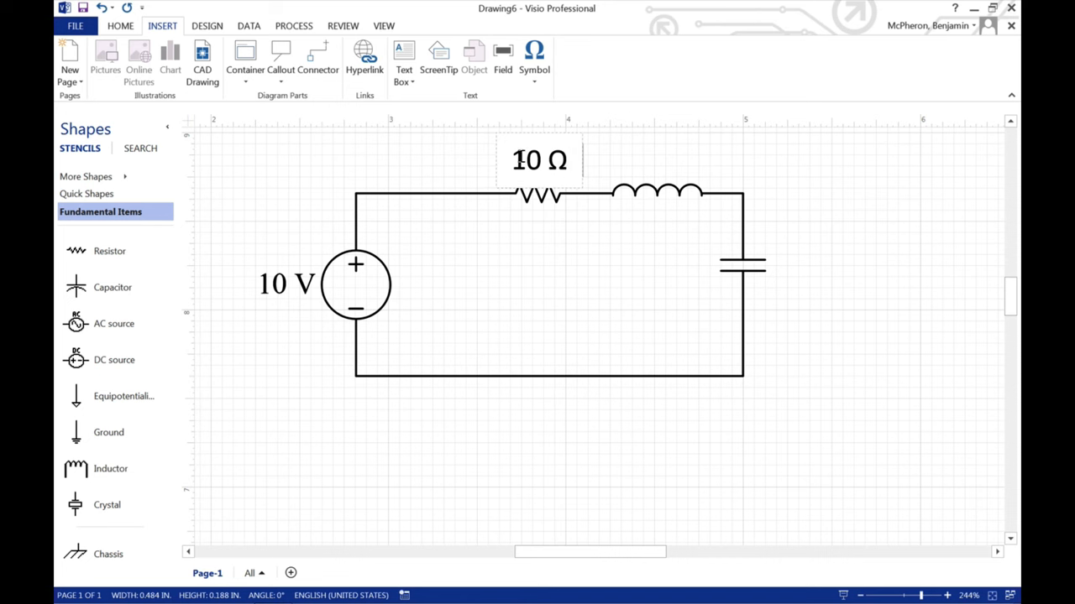
{"action": "left_click", "coordinate": [539, 159]}
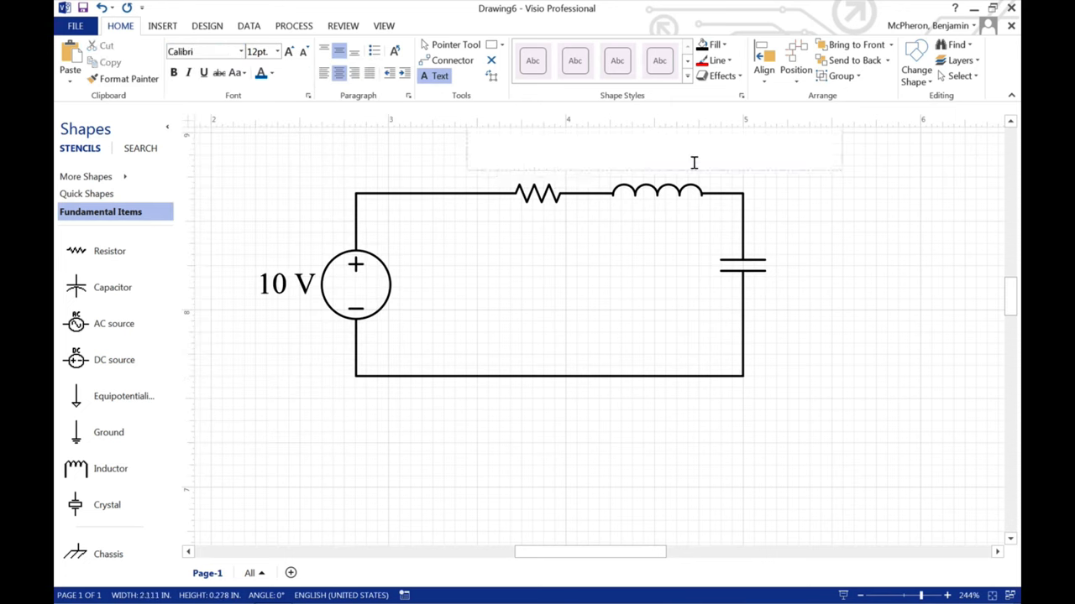
Step: Place copied labels edited to 10 H above the inductor and 10 F beside the capacitor
{"action": "type", "text": "10 Ω"}
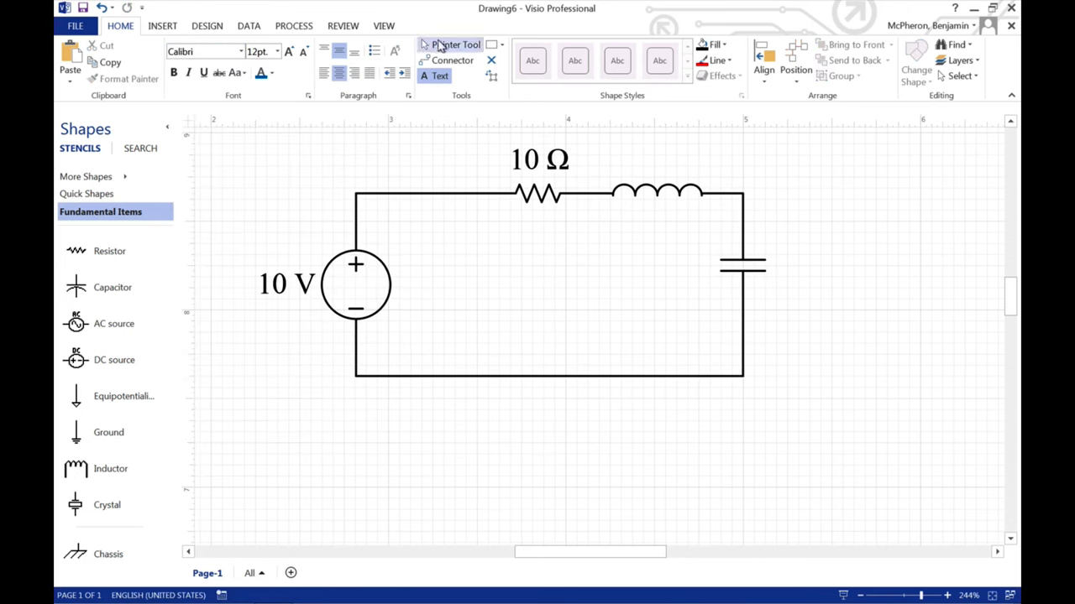
{"action": "left_click", "coordinate": [539, 160]}
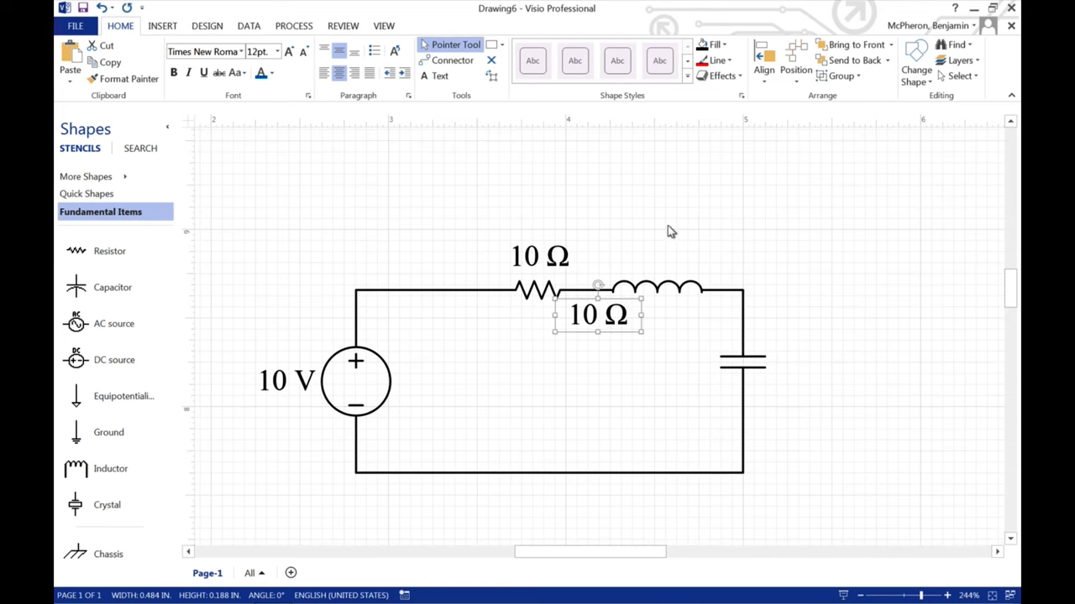
{"action": "left_click_drag", "start_coordinate": [599, 315], "coordinate": [657, 256]}
{"action": "type", "text": "H"}
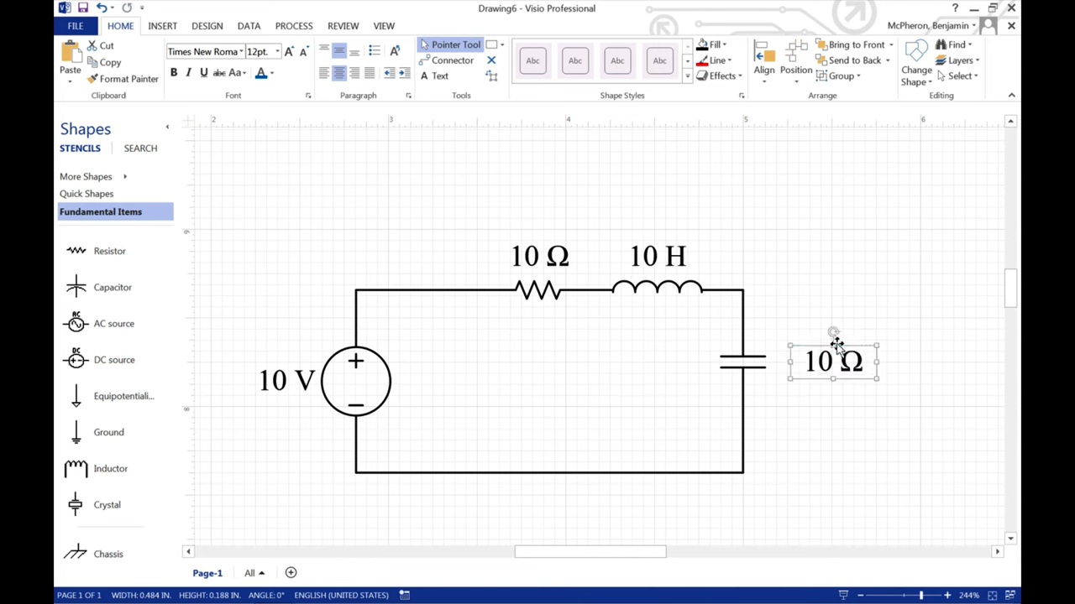
{"action": "double_click", "coordinate": [832, 362]}
{"action": "type", "text": "F"}
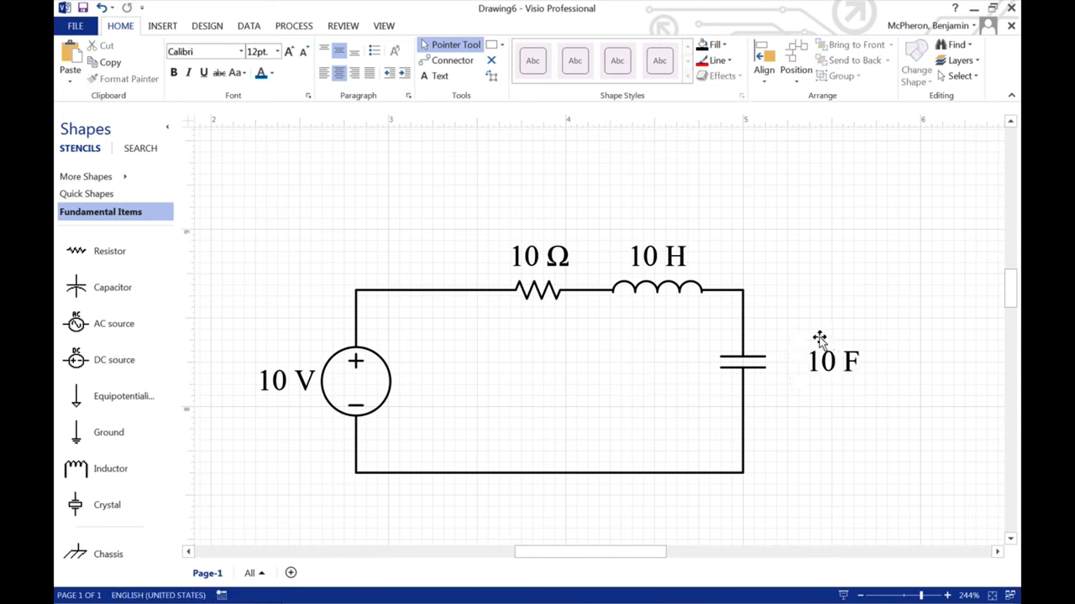
{"action": "left_click", "coordinate": [831, 361]}
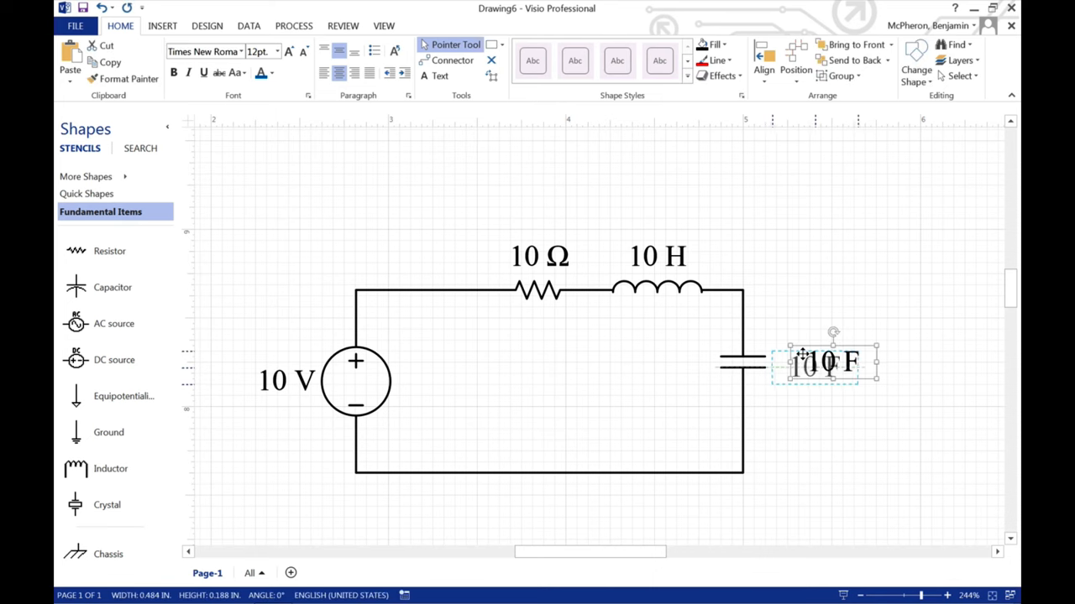
{"action": "left_click", "coordinate": [420, 378]}
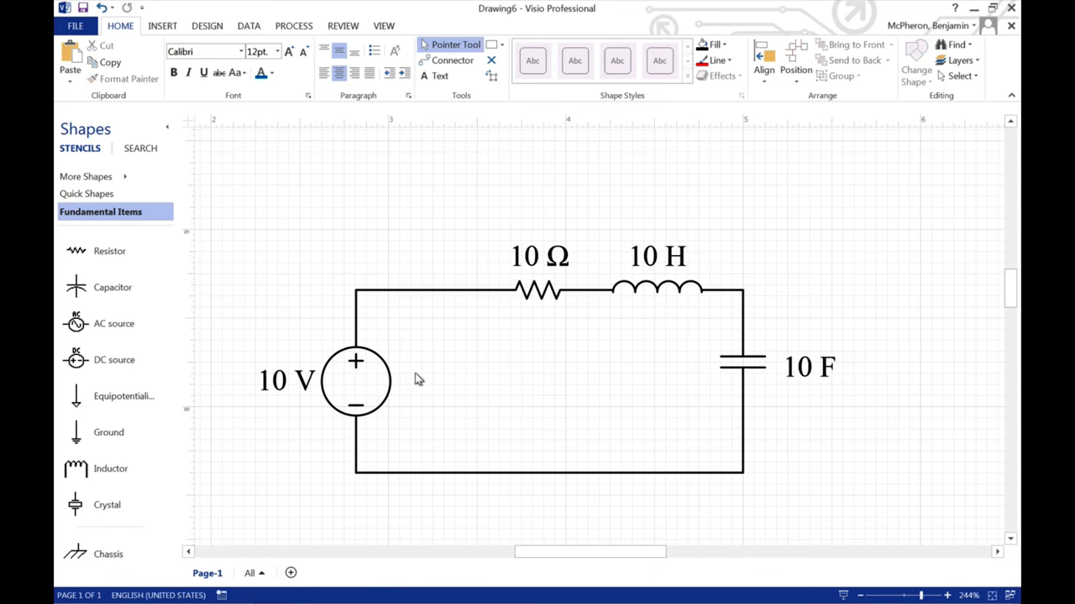
{"action": "mouse_move", "coordinate": [512, 115]}
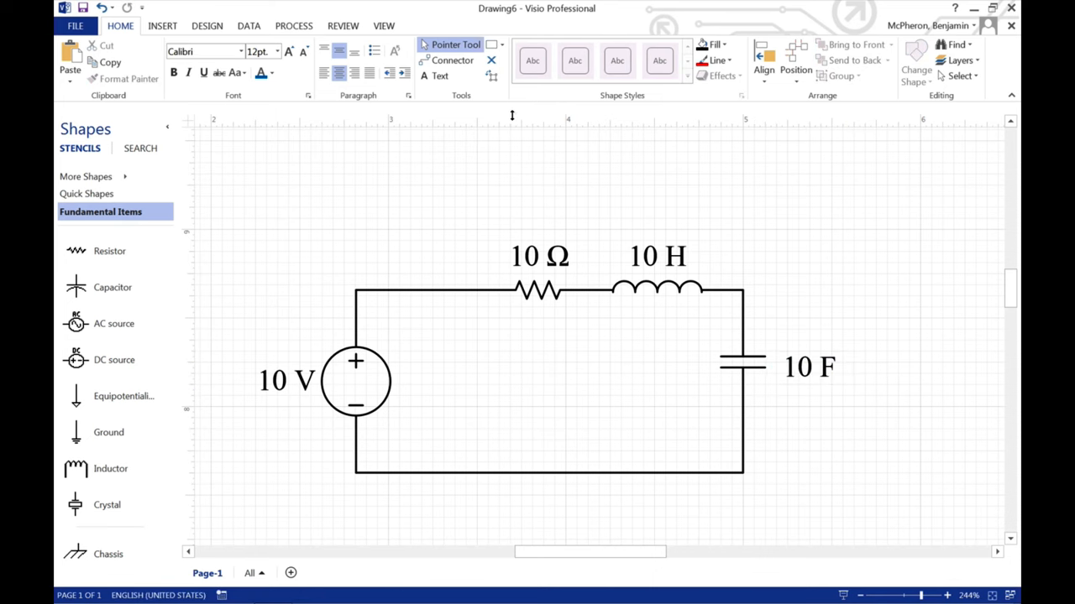